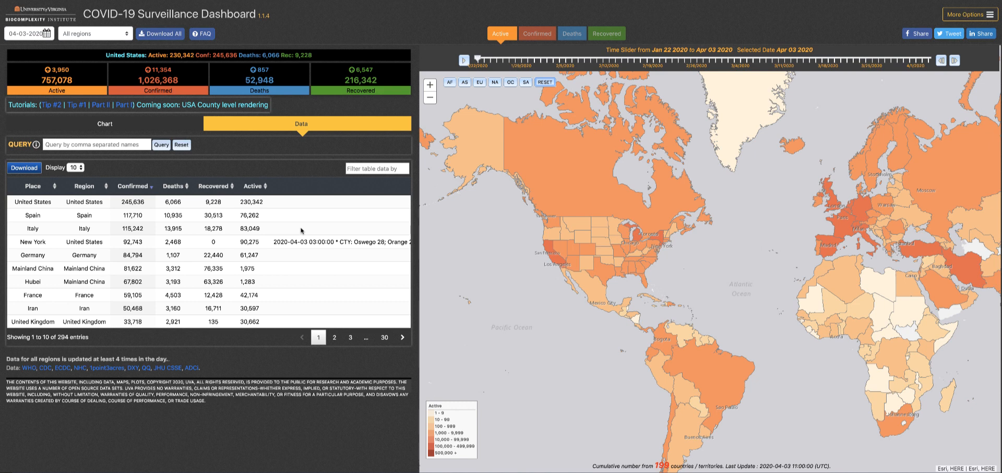
{"action": "mouse_move", "coordinate": [719, 286]}
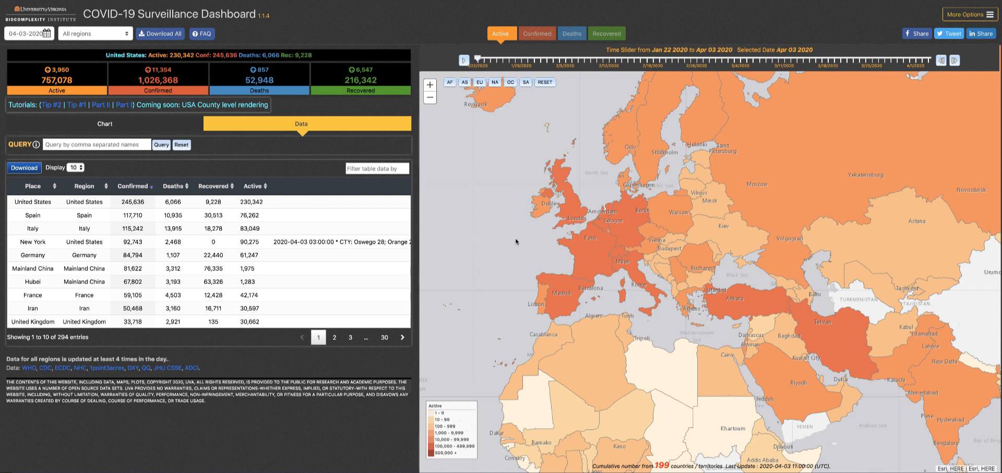
{"action": "mouse_move", "coordinate": [524, 241]}
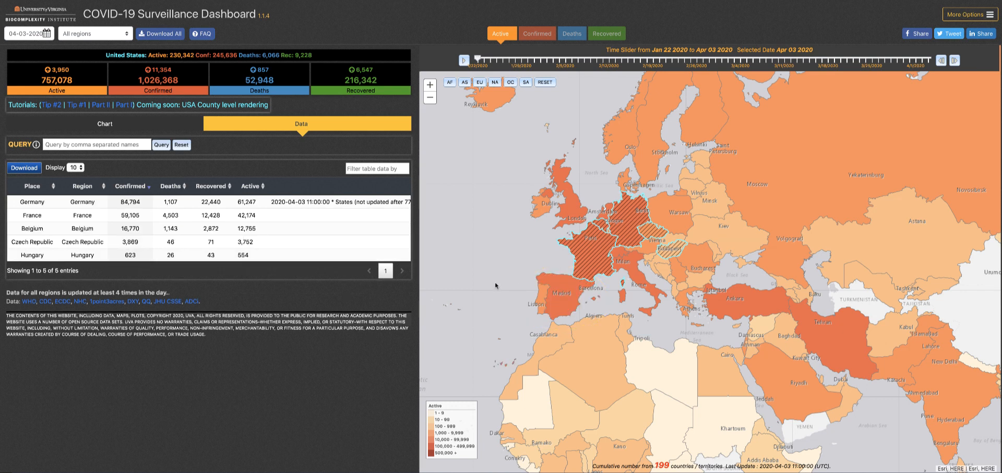
Multi-select Germany, France, Belgium, Czech Republic and Hungary on the map to filter the table.
{"action": "left_click", "coordinate": [23, 168]}
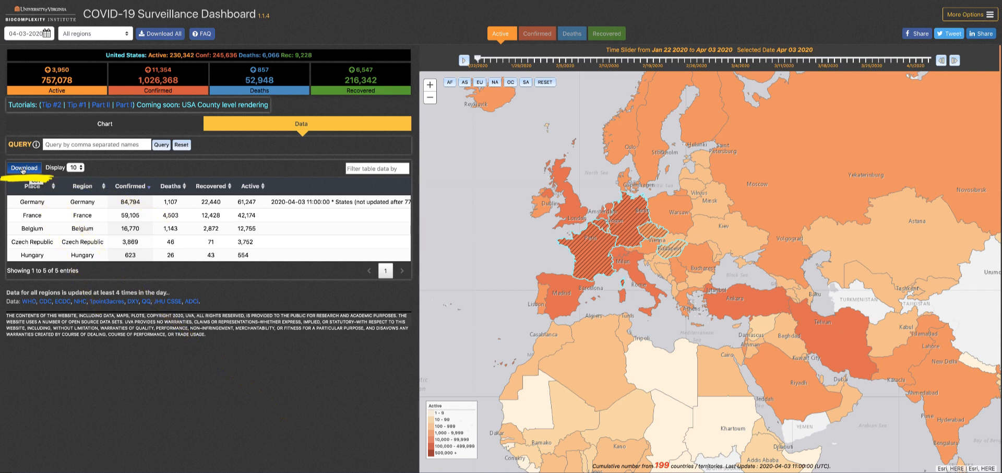
{"action": "mouse_move", "coordinate": [507, 247]}
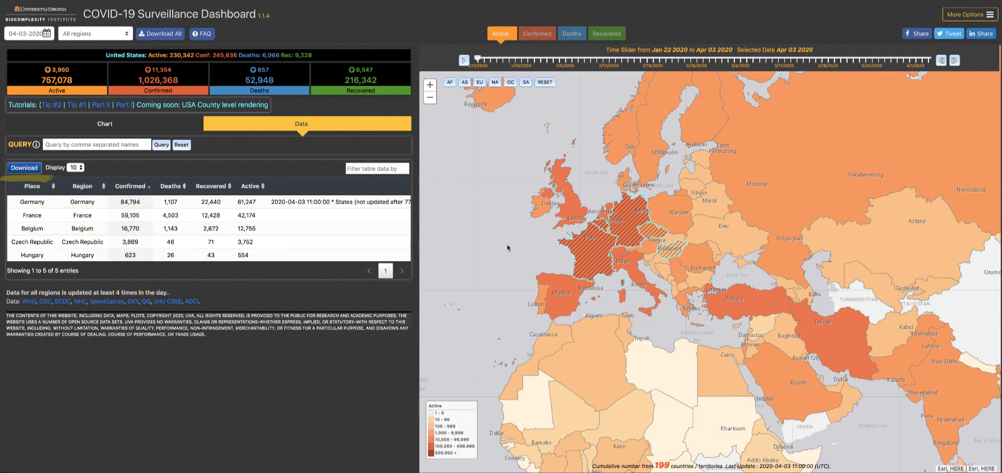